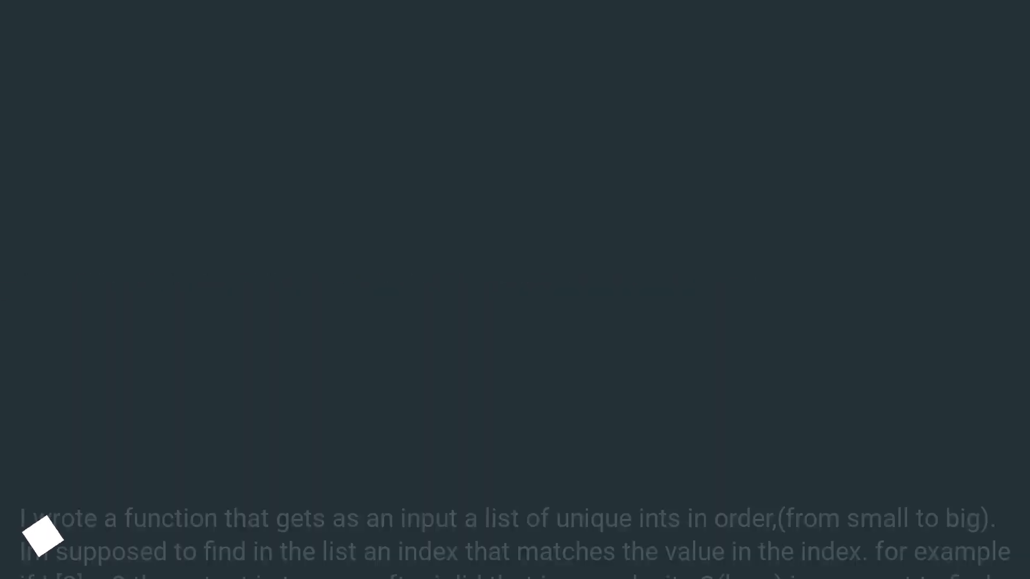
pyautogui.scroll(3)
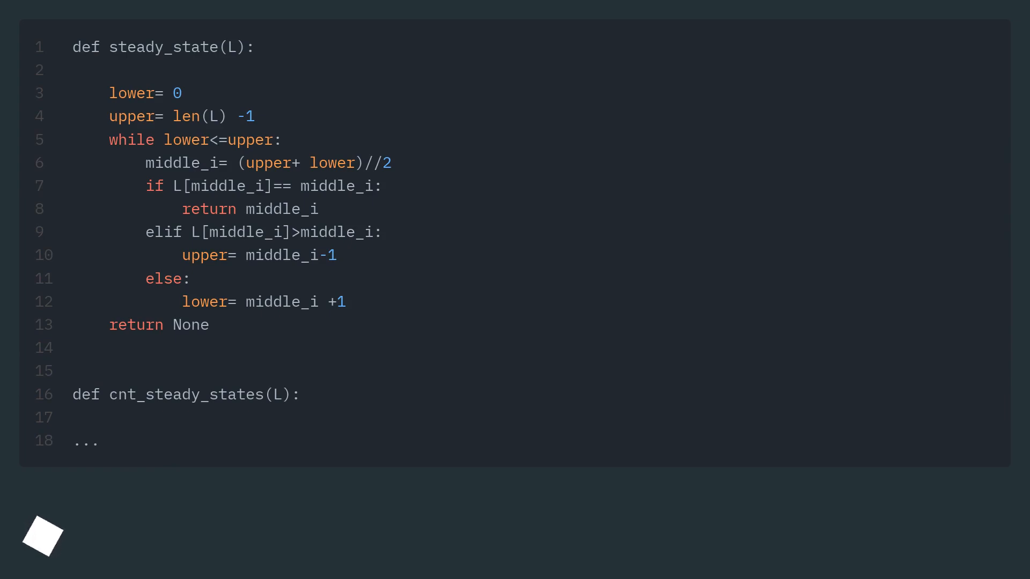
pyautogui.scroll(-3)
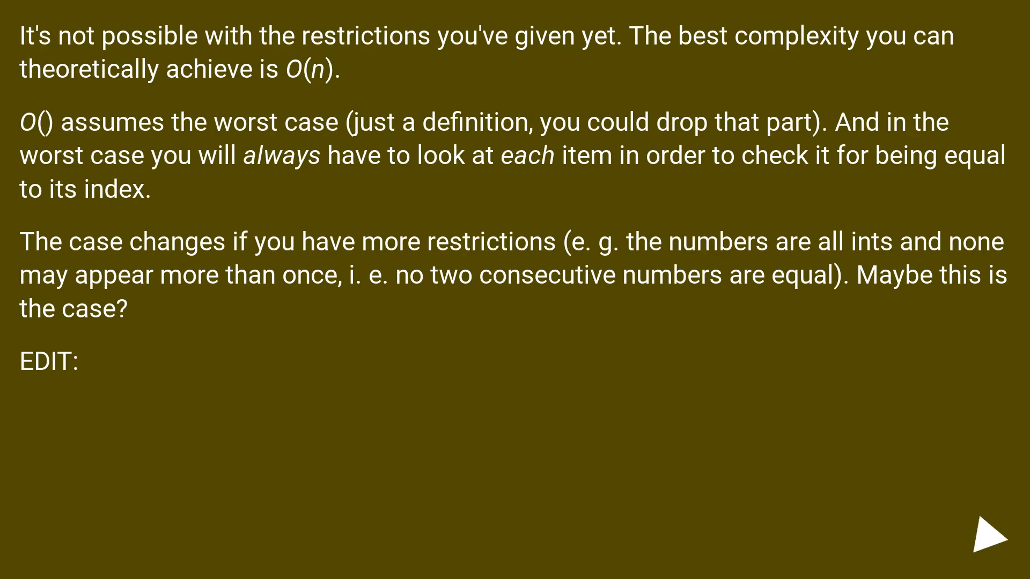
pyautogui.click(979, 538)
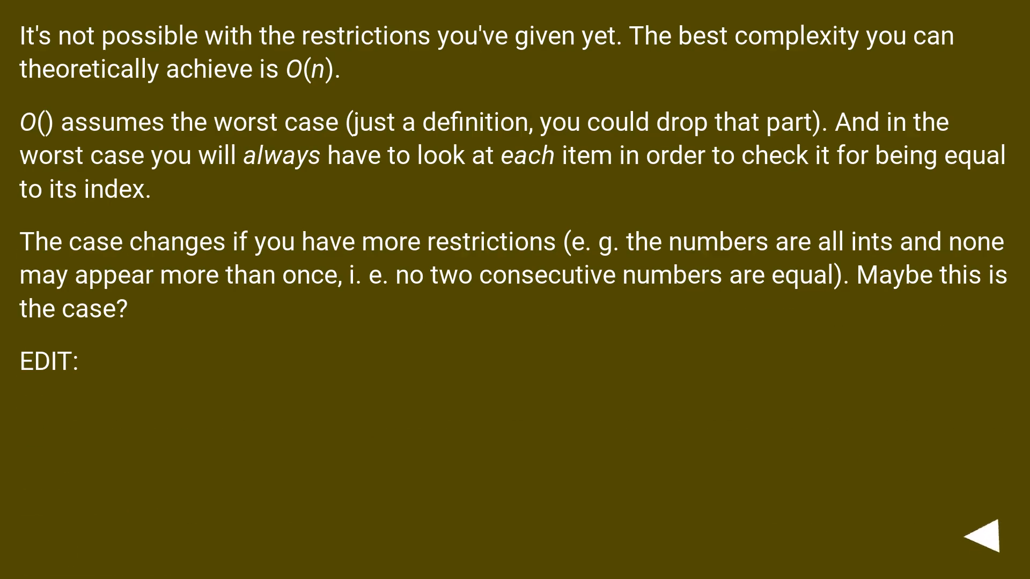
pyautogui.click(979, 537)
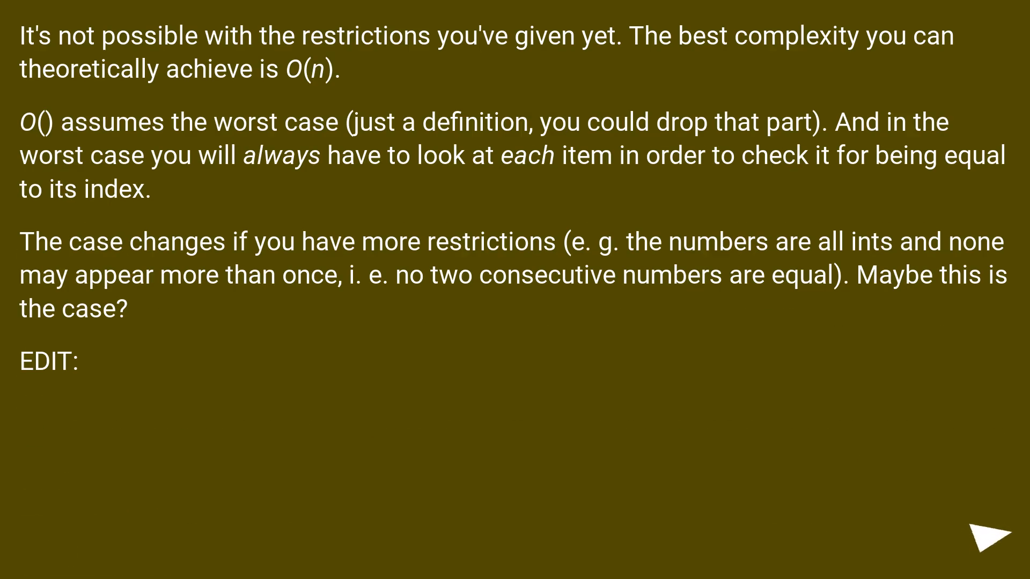
pyautogui.click(989, 535)
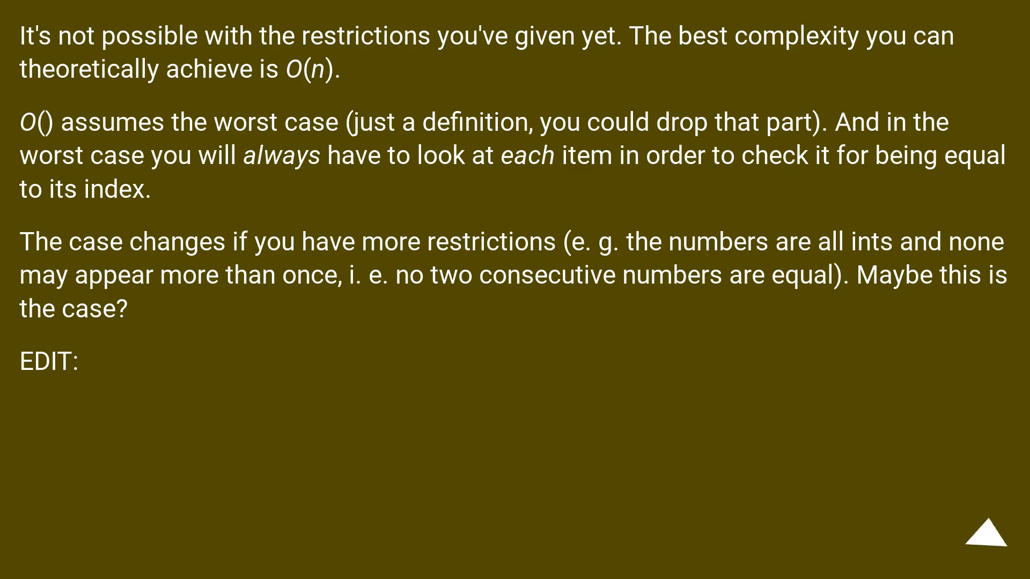
pyautogui.click(991, 541)
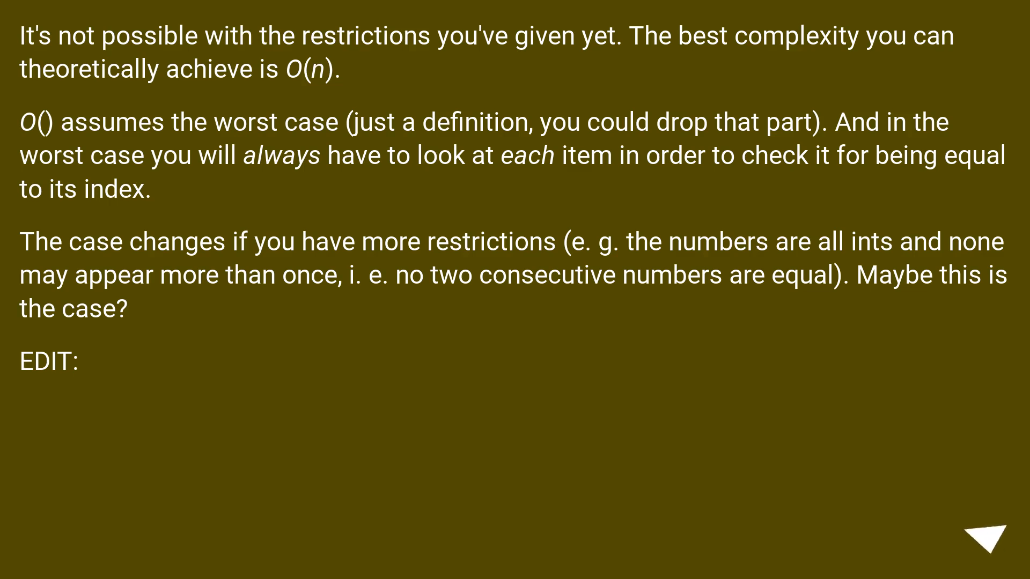
pyautogui.click(985, 538)
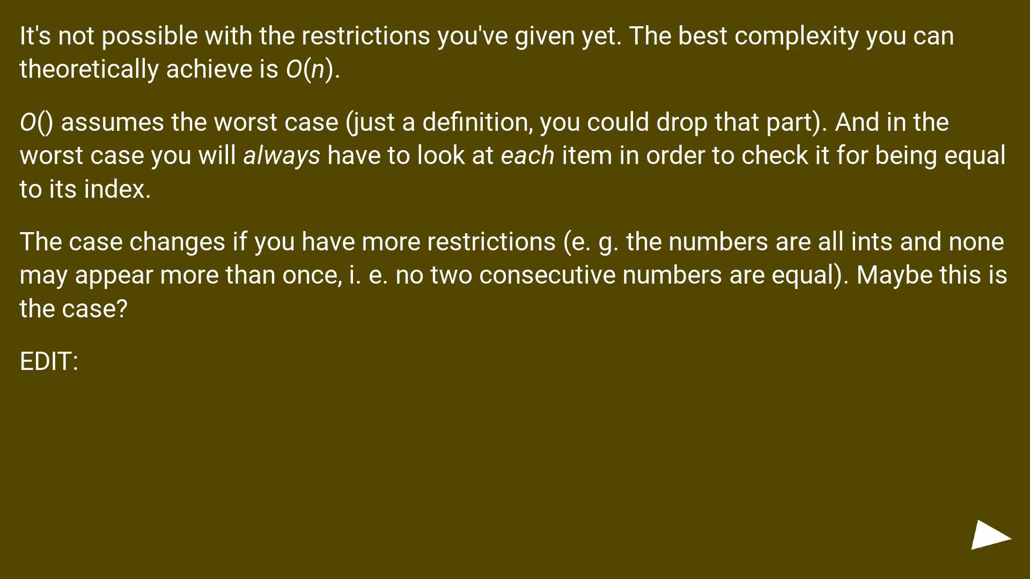
pyautogui.click(989, 542)
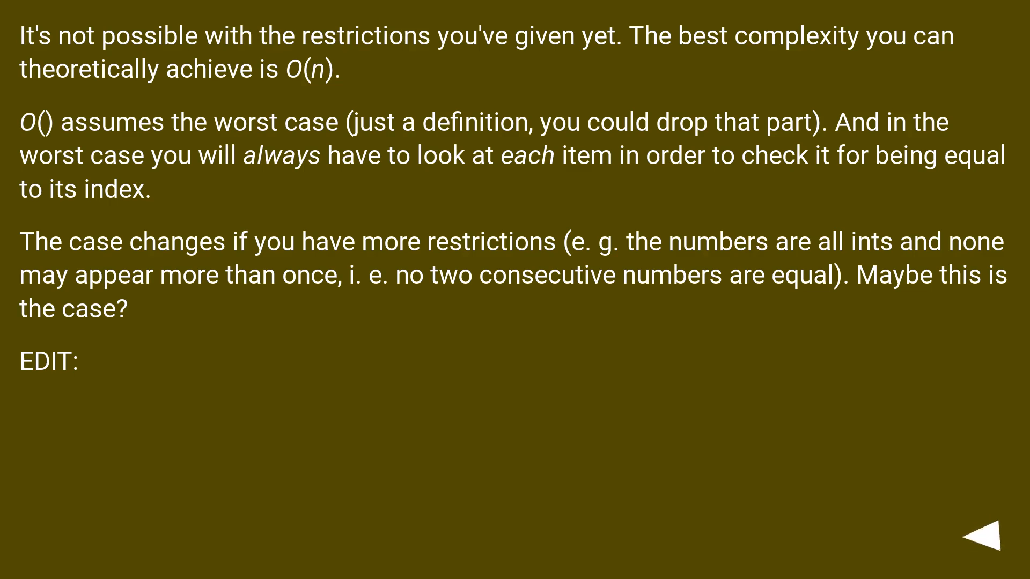
pyautogui.click(982, 546)
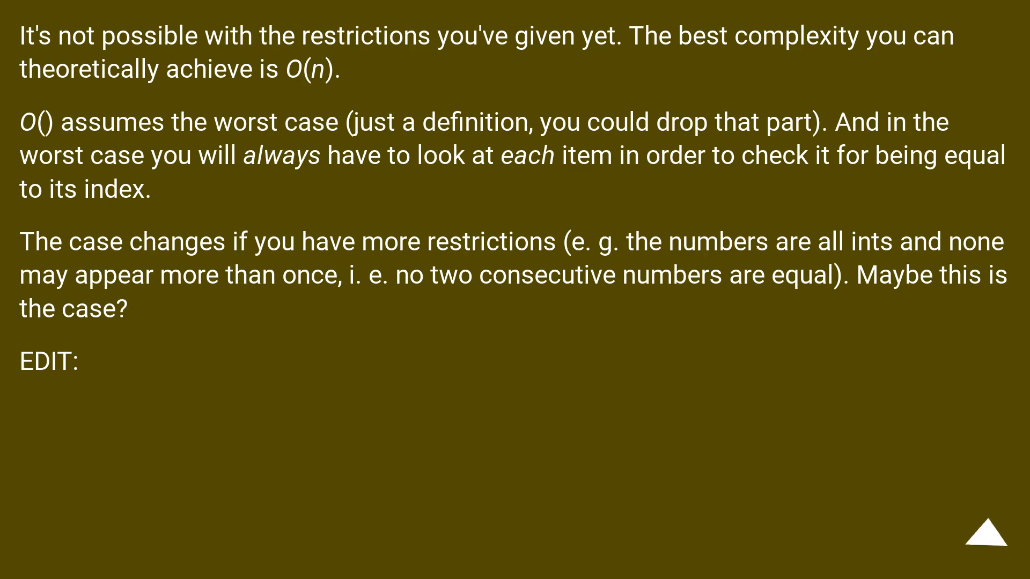
pyautogui.click(981, 540)
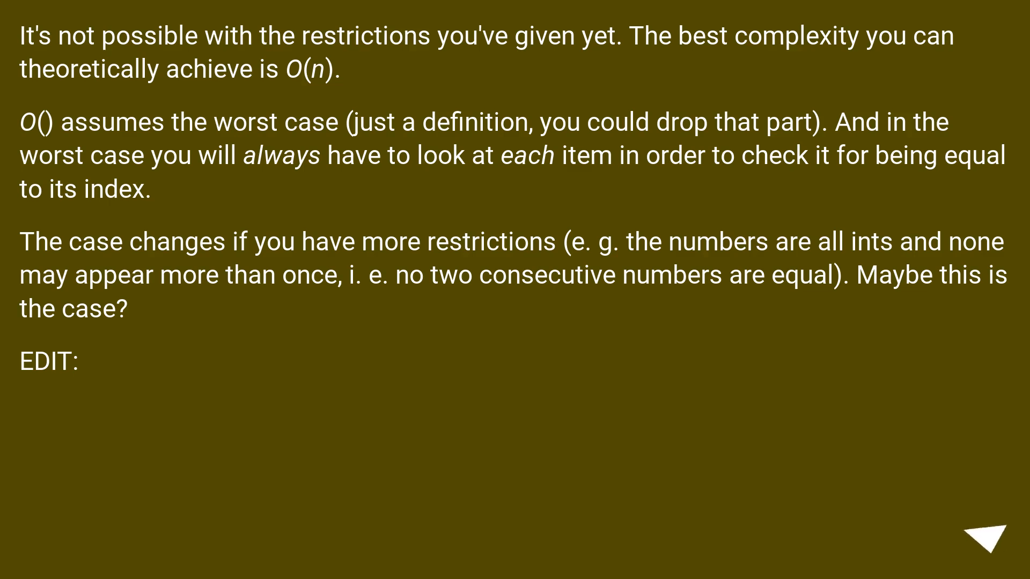
pyautogui.click(983, 541)
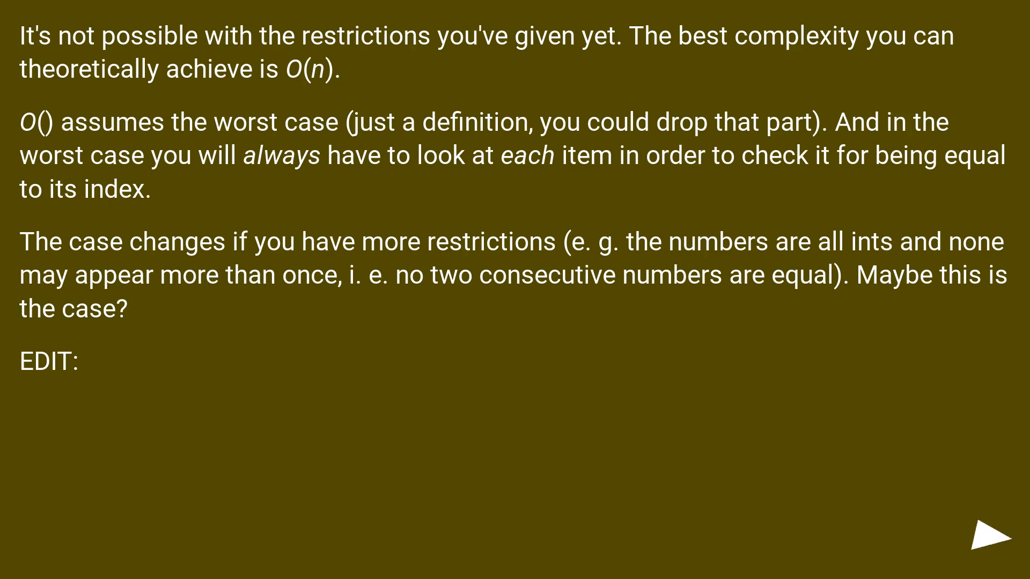
pyautogui.click(985, 538)
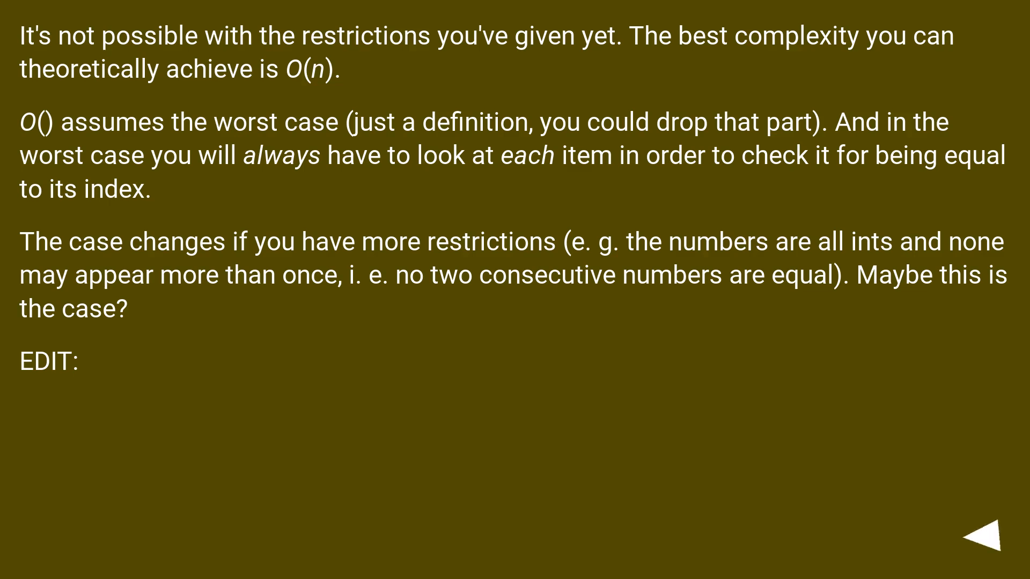
pyautogui.click(975, 546)
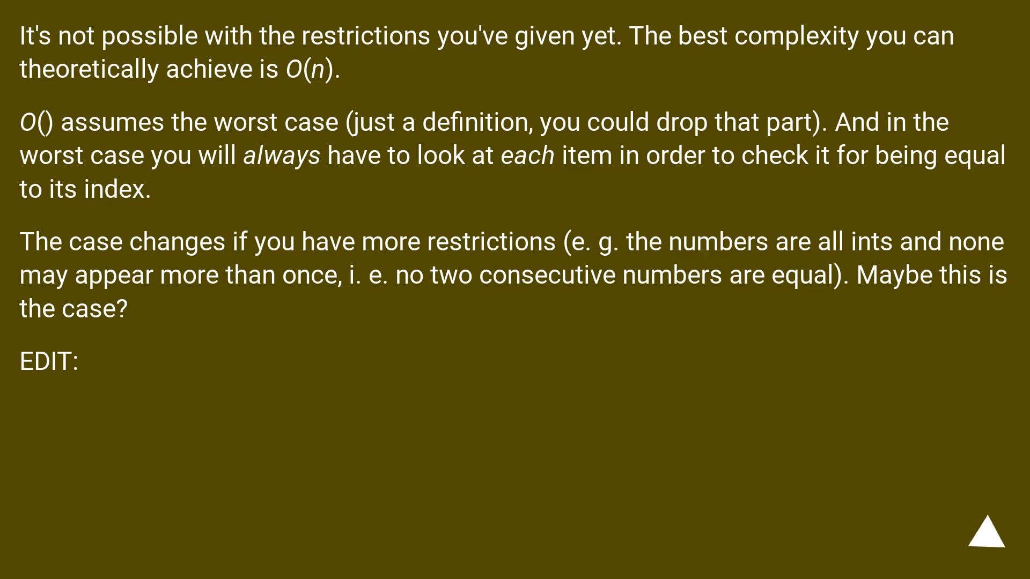
pyautogui.click(979, 538)
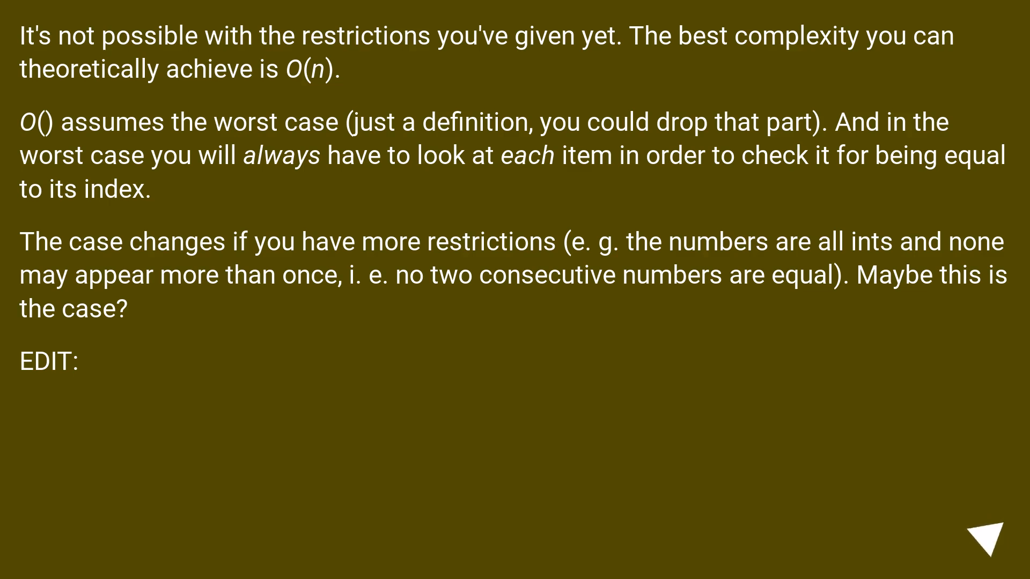
pyautogui.click(988, 544)
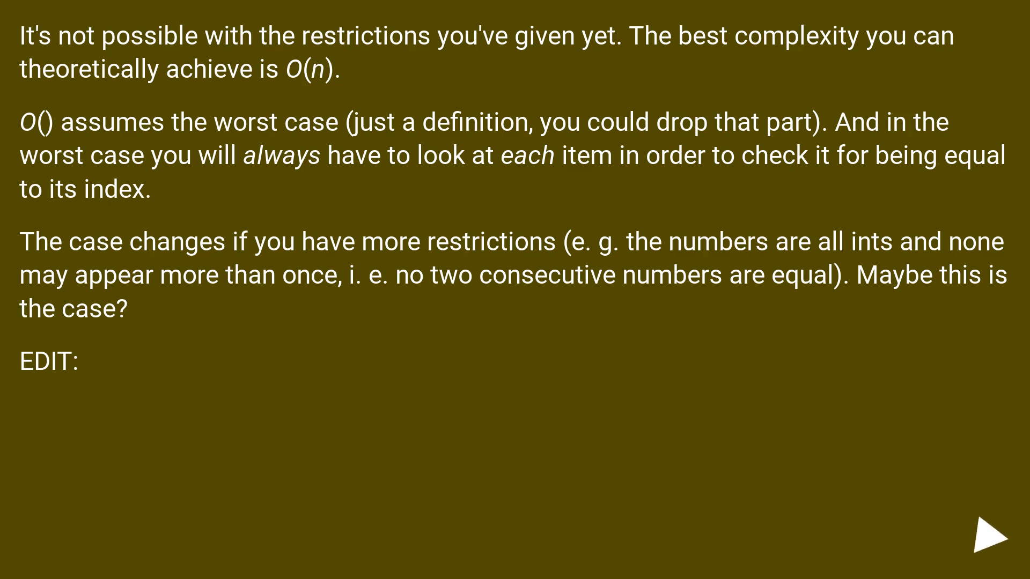
pyautogui.click(984, 540)
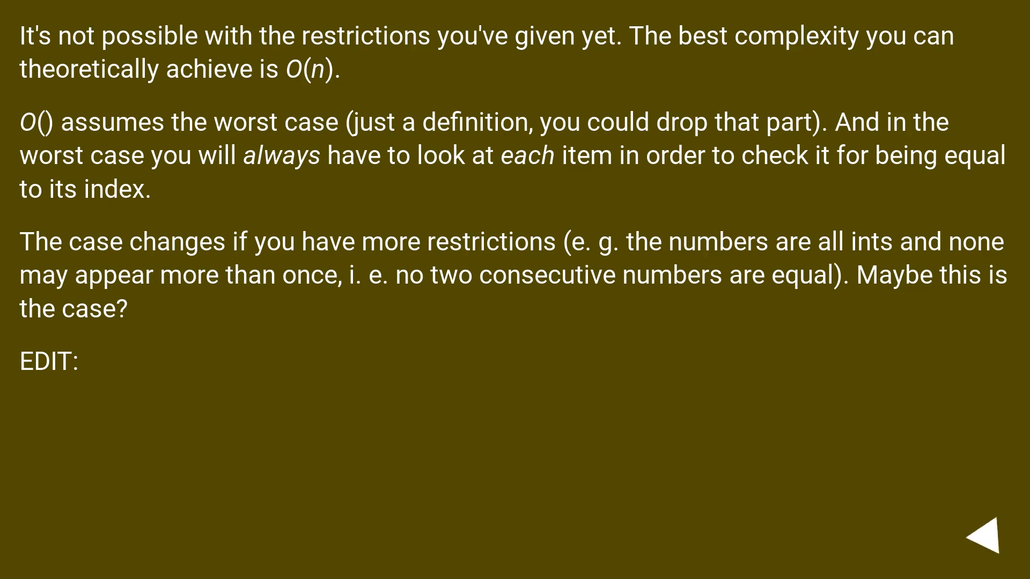
pyautogui.click(981, 539)
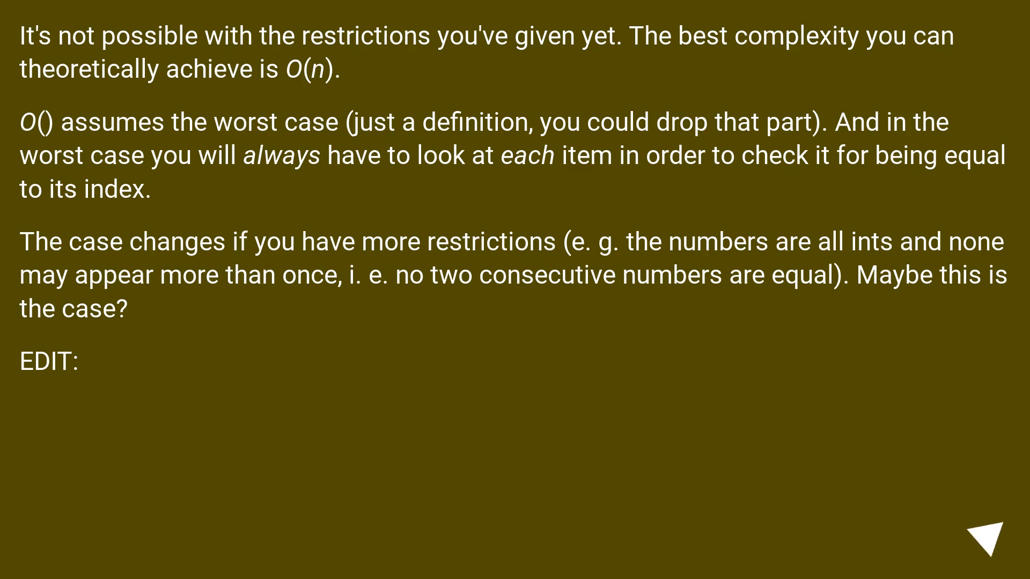
pyautogui.click(979, 541)
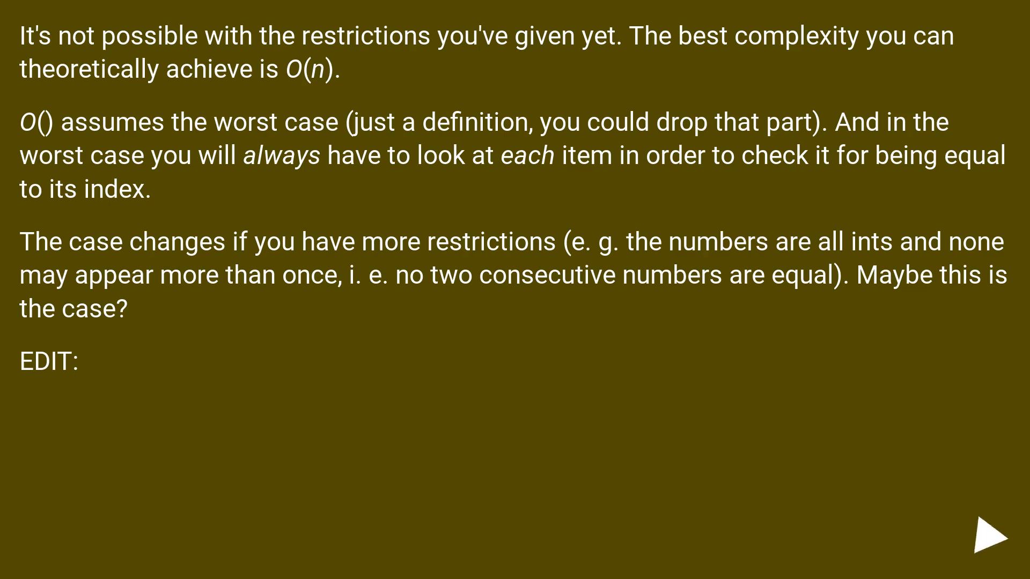
pyautogui.click(995, 537)
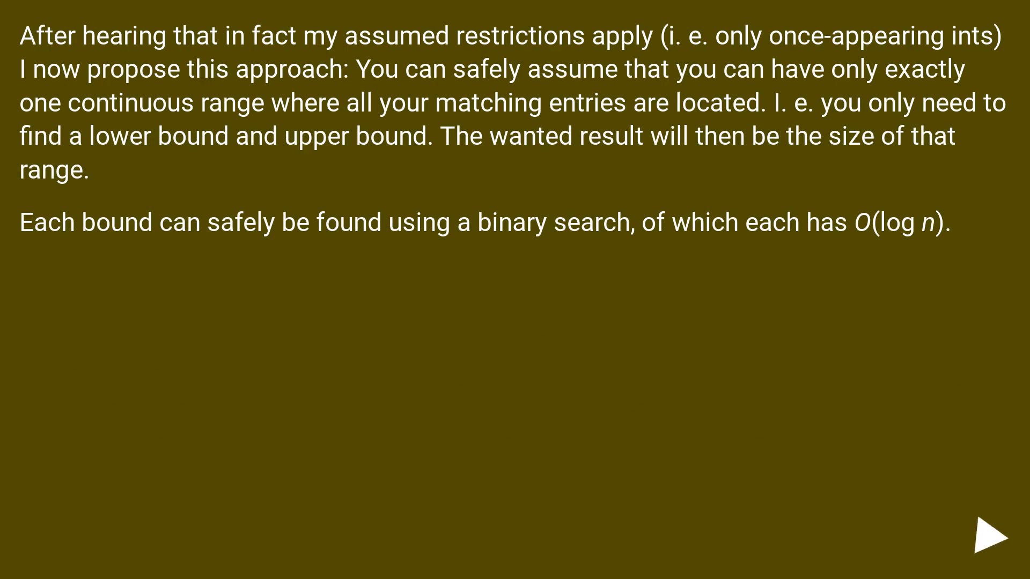
pyautogui.click(989, 535)
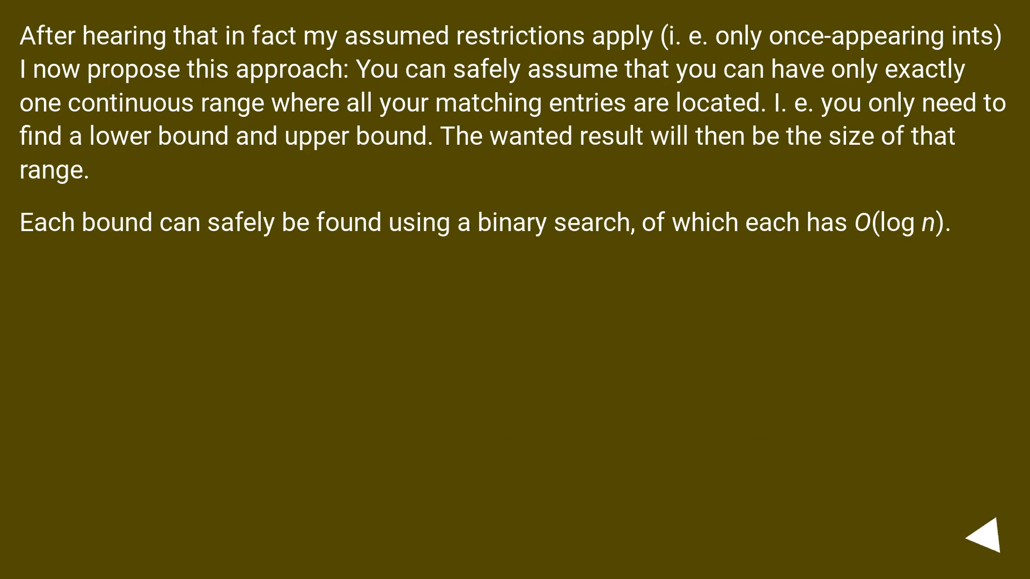
pyautogui.click(981, 537)
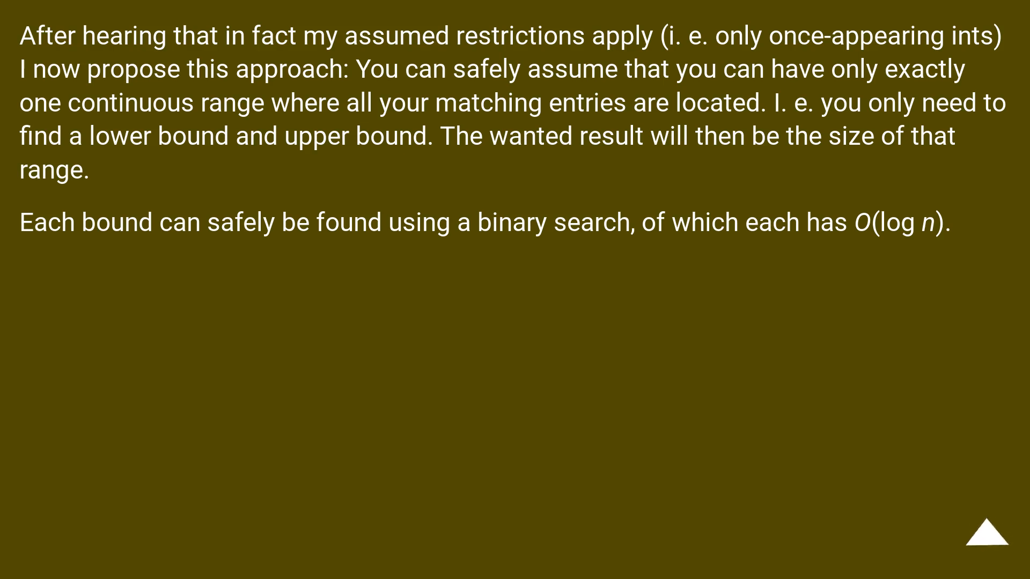
pyautogui.click(985, 538)
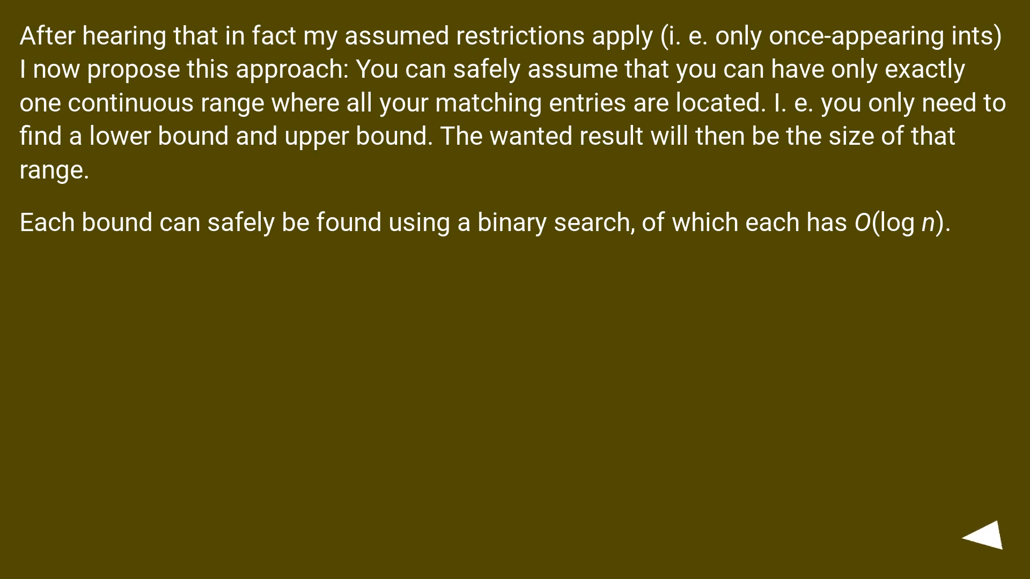
pyautogui.click(988, 532)
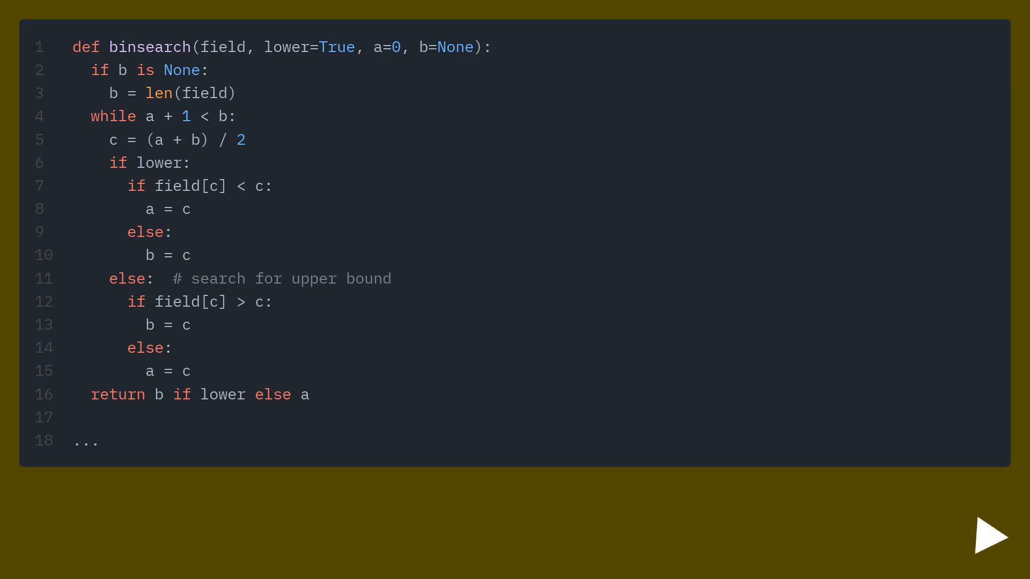
pyautogui.click(978, 538)
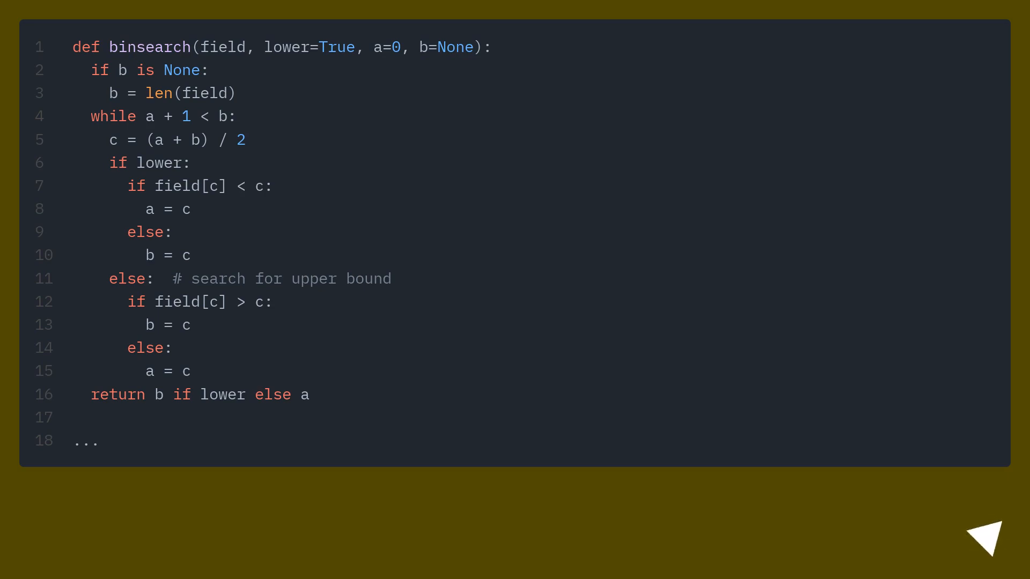
pyautogui.click(988, 554)
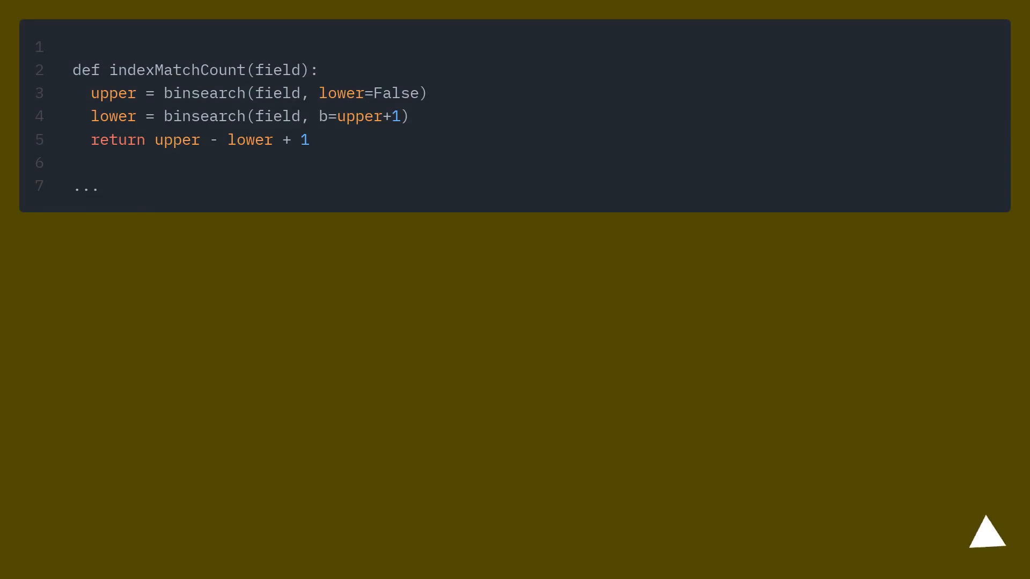
pyautogui.click(988, 537)
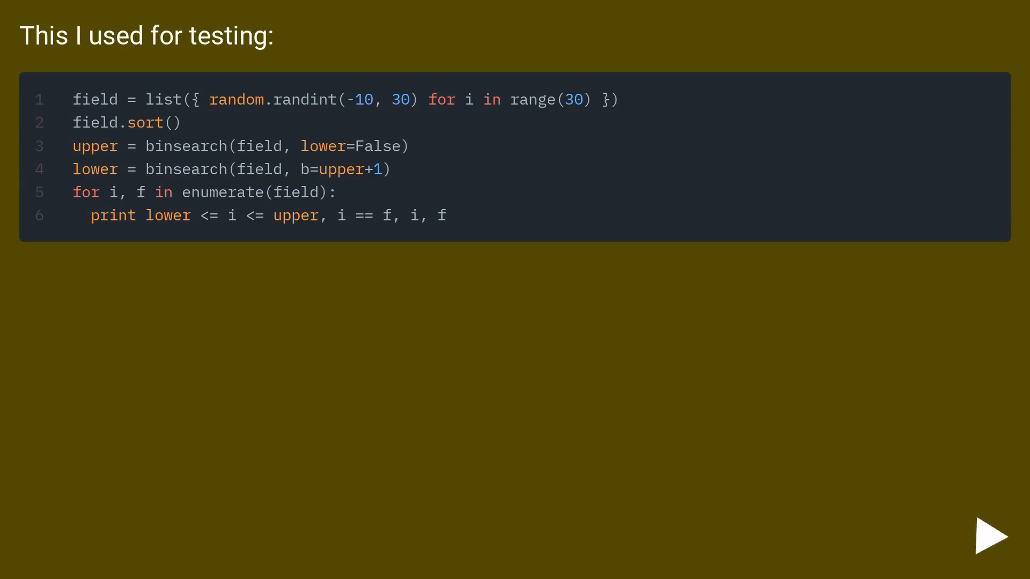
pyautogui.click(987, 536)
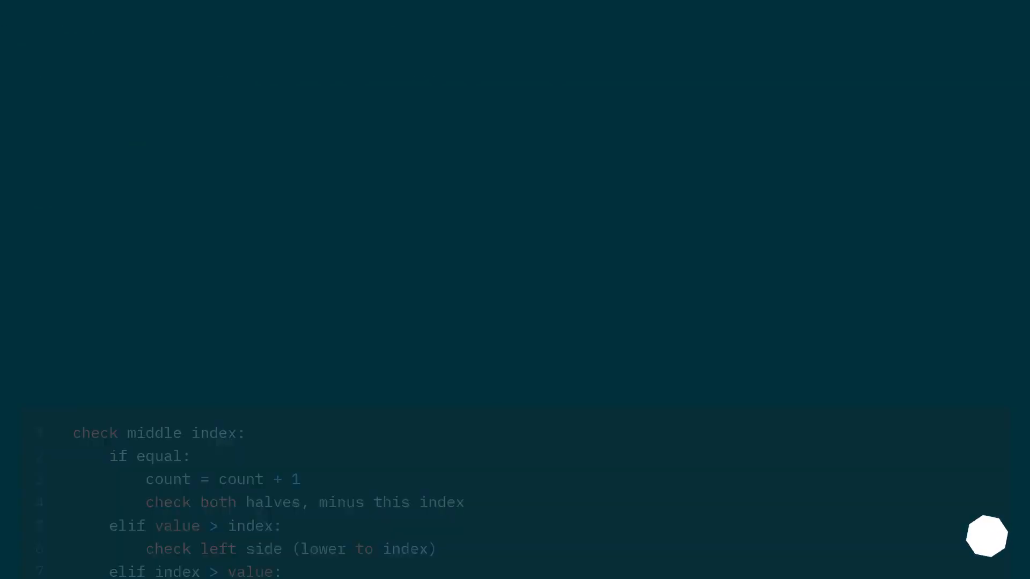